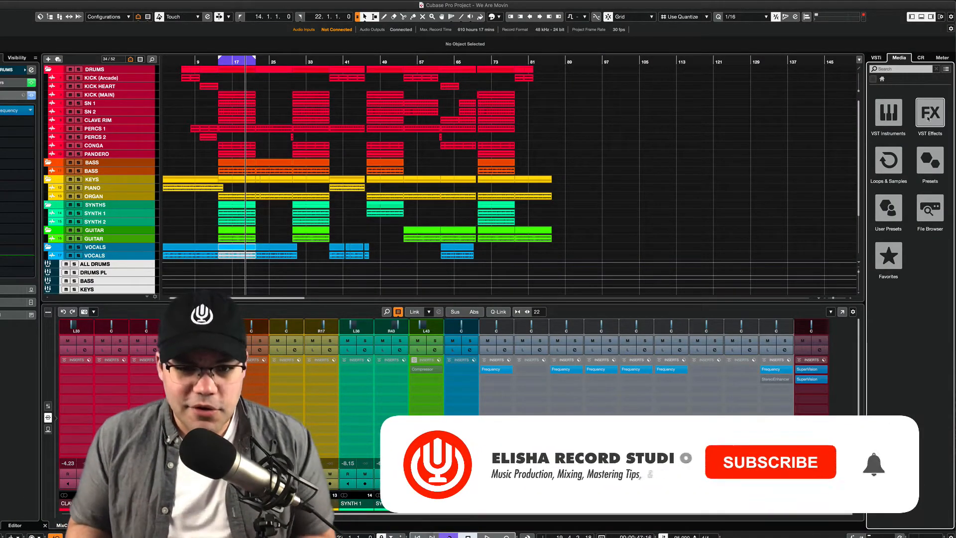
Show VST Effects in the Media tab, with effect plug-ins grouped by vendor
{"action": "left_click", "coordinate": [770, 462]}
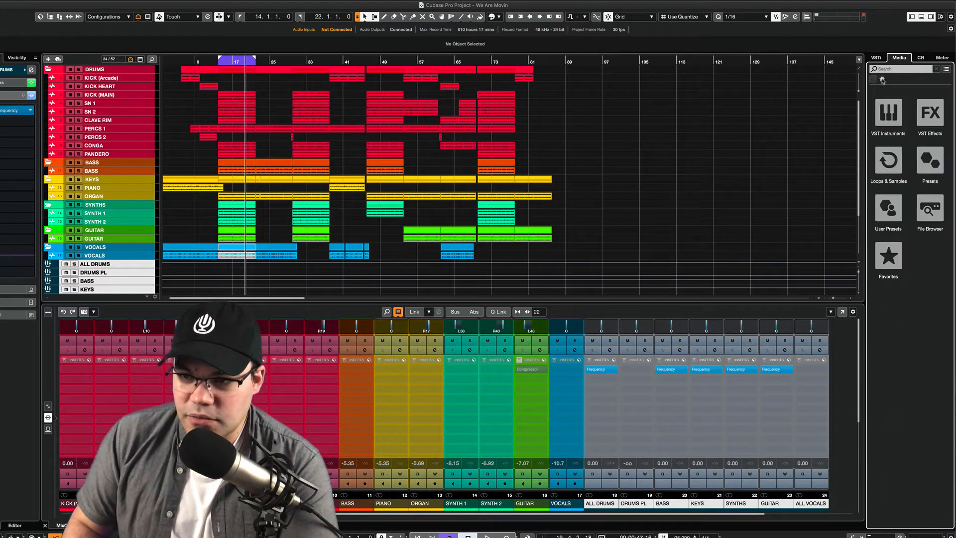
{"action": "left_click", "coordinate": [929, 111]}
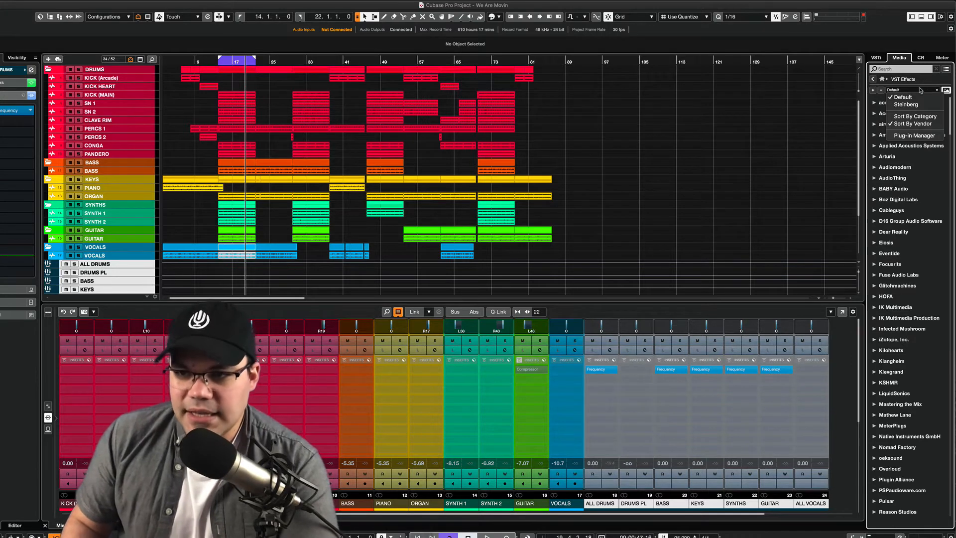
Choose the Steinberg collection, then expand and collapse its Meters folder
{"action": "left_click", "coordinate": [906, 104]}
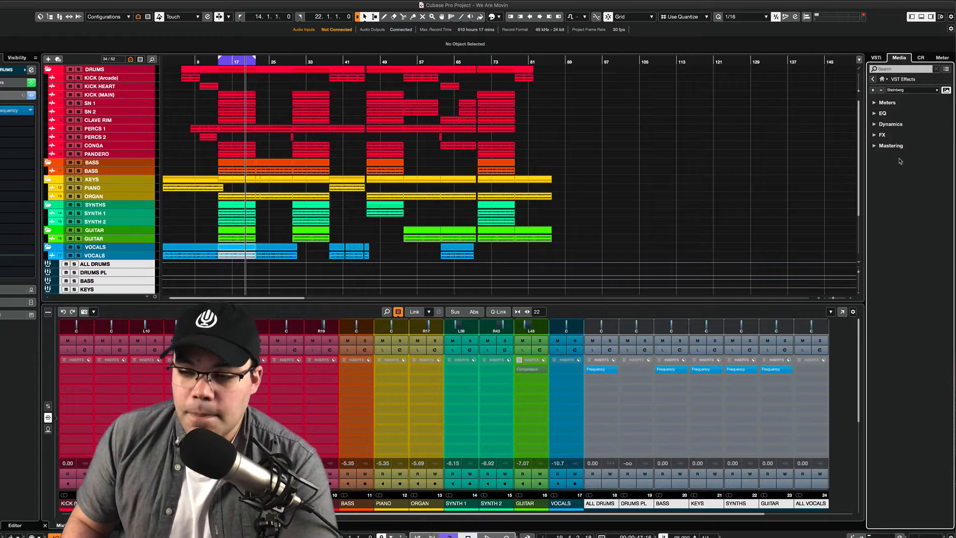
{"action": "left_click", "coordinate": [875, 102]}
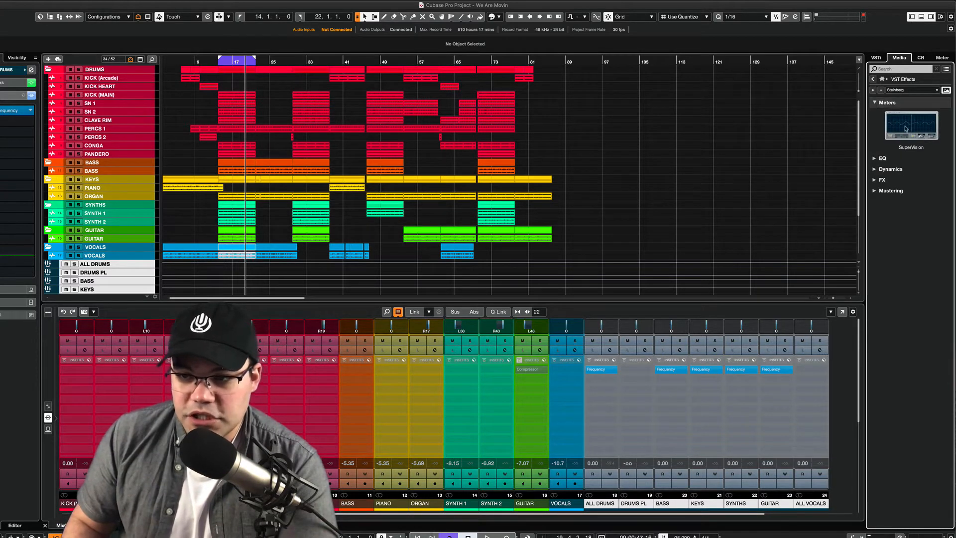
{"action": "left_click", "coordinate": [875, 113]}
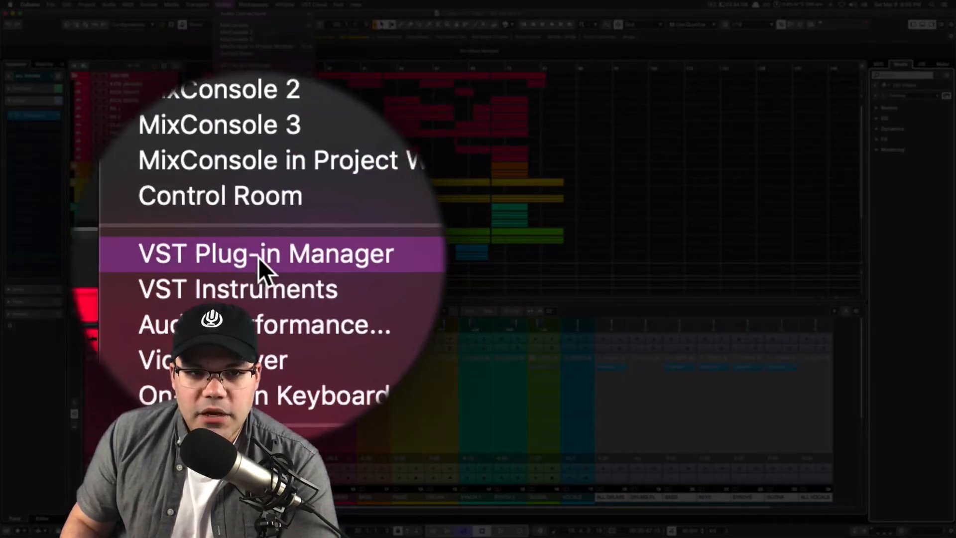
Open the VST Plug-in Manager from the Studio menu
{"action": "left_click", "coordinate": [267, 255]}
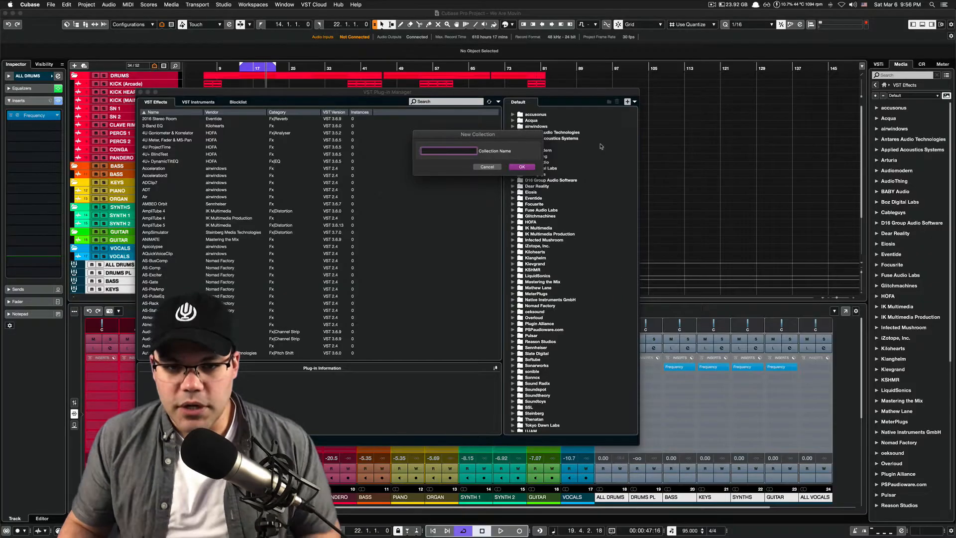
Add empty collections named 'ERS [by Vendor]' and 'ERS [by Category]'
{"action": "type", "text": "ERS [by Ven"}
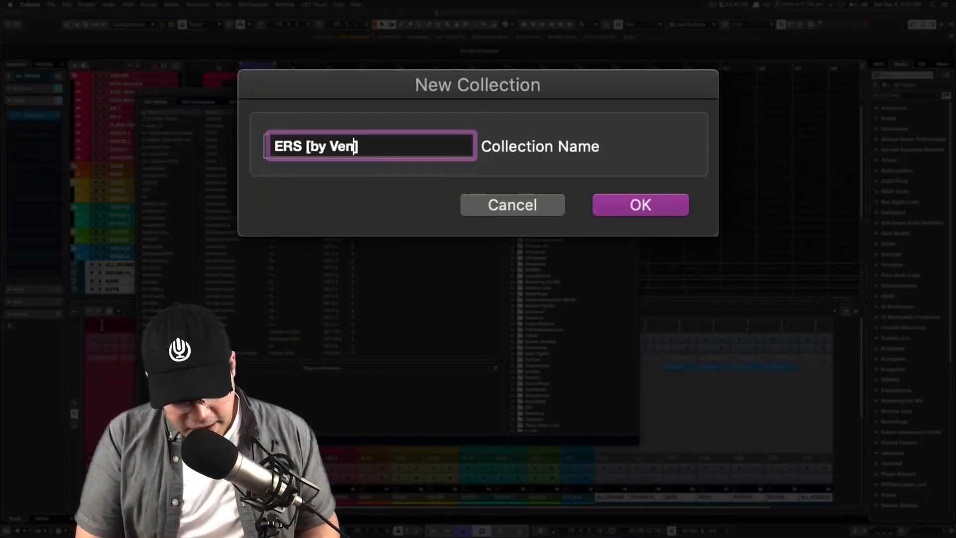
{"action": "left_click", "coordinate": [640, 205]}
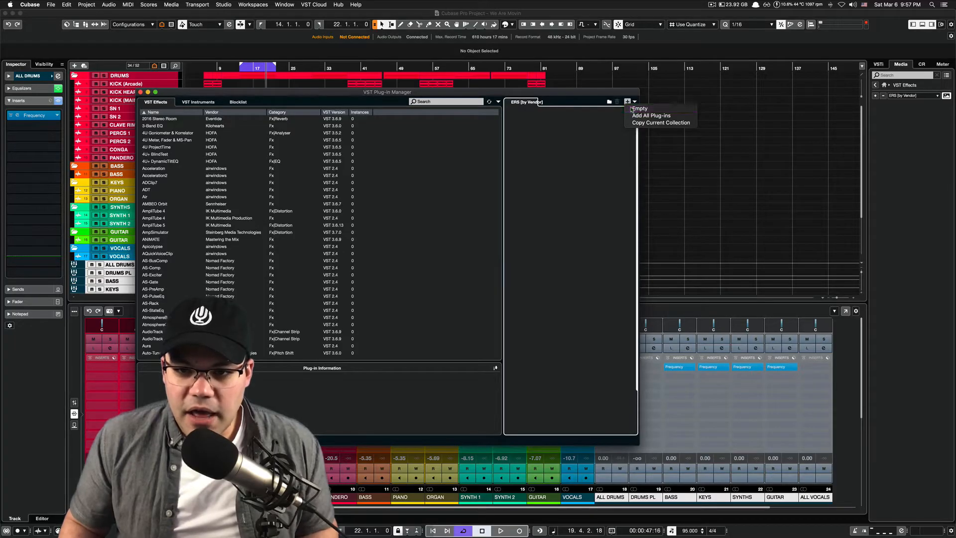
{"action": "left_click", "coordinate": [639, 108]}
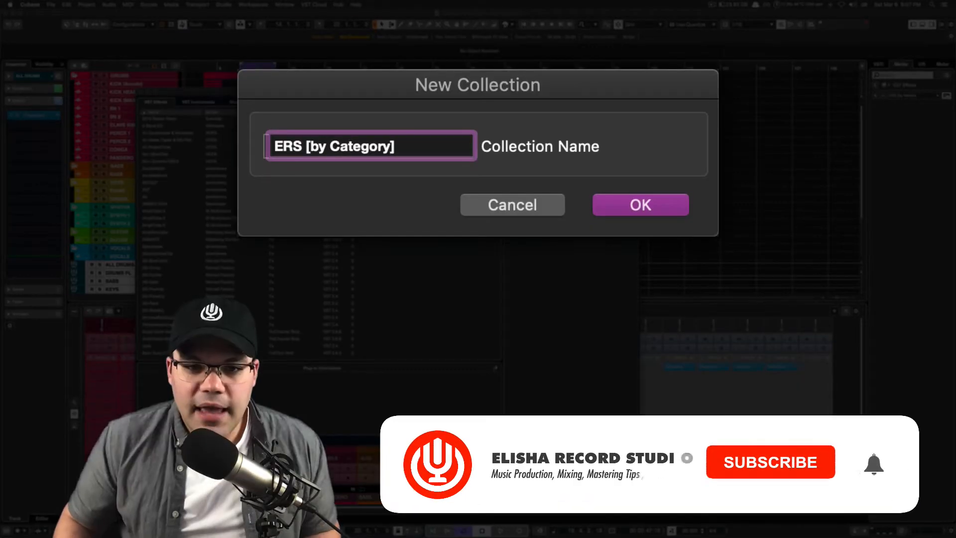
{"action": "left_click", "coordinate": [640, 205]}
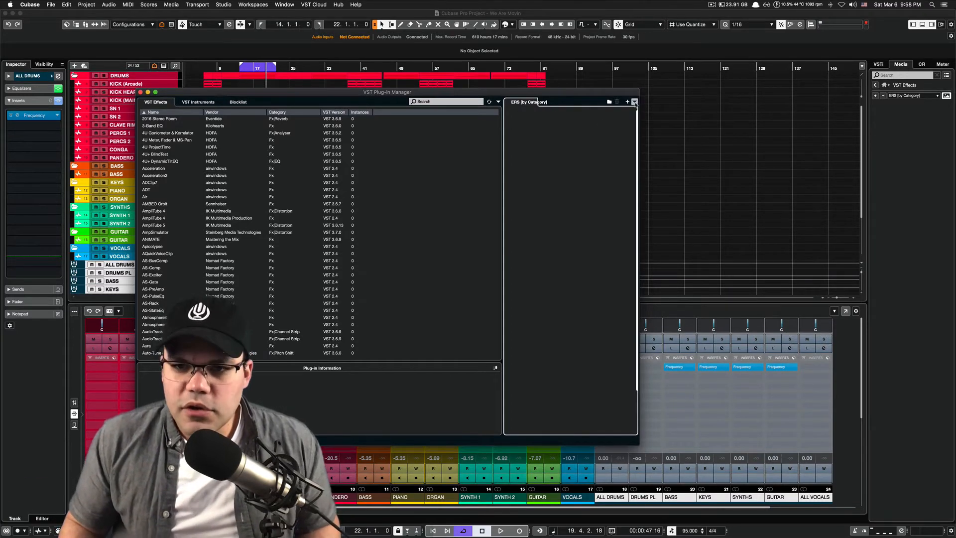
Select the ERS [by Vendor] collection and sort the plug-in list by Vendor
{"action": "left_click", "coordinate": [634, 102]}
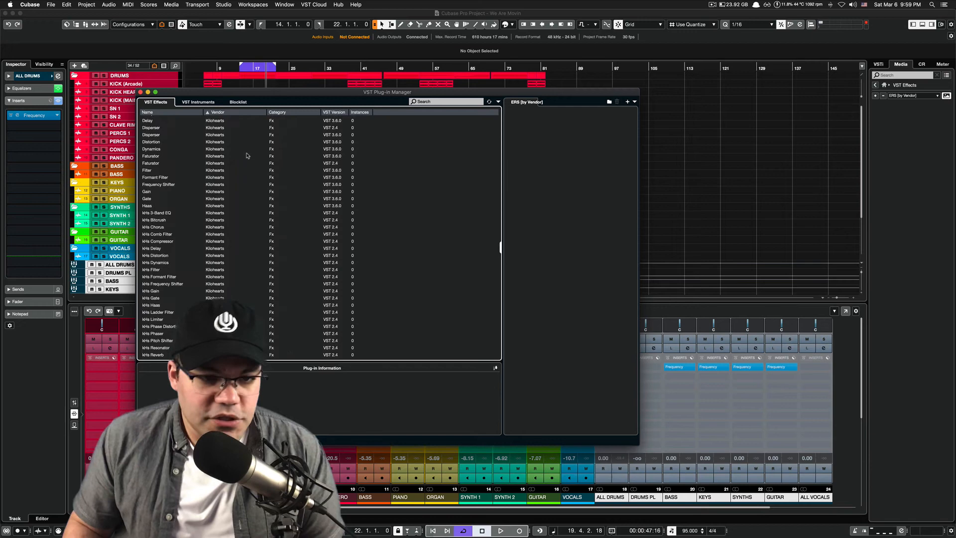
{"action": "scroll", "scroll_direction": "down", "scroll_amount": 3}
{"action": "type", "text": "WWAVES"}
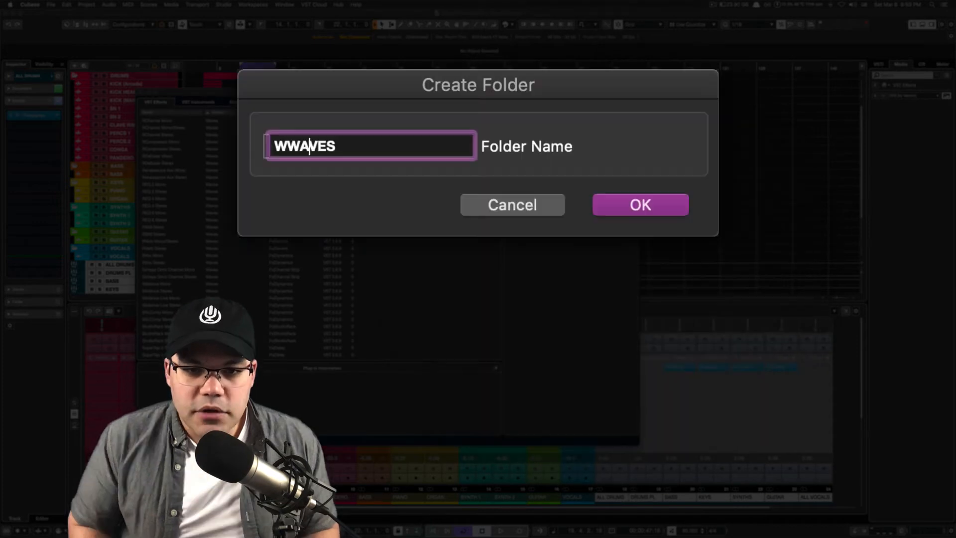
Name the folder WAVES, drag the Waves plug-ins into it, and close the manager
{"action": "left_click", "coordinate": [640, 205]}
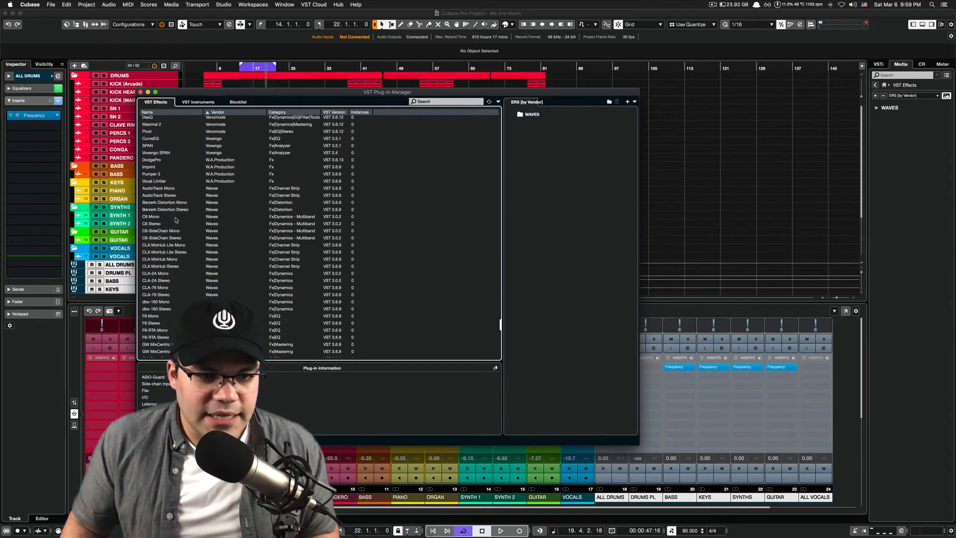
{"action": "left_click", "coordinate": [158, 188]}
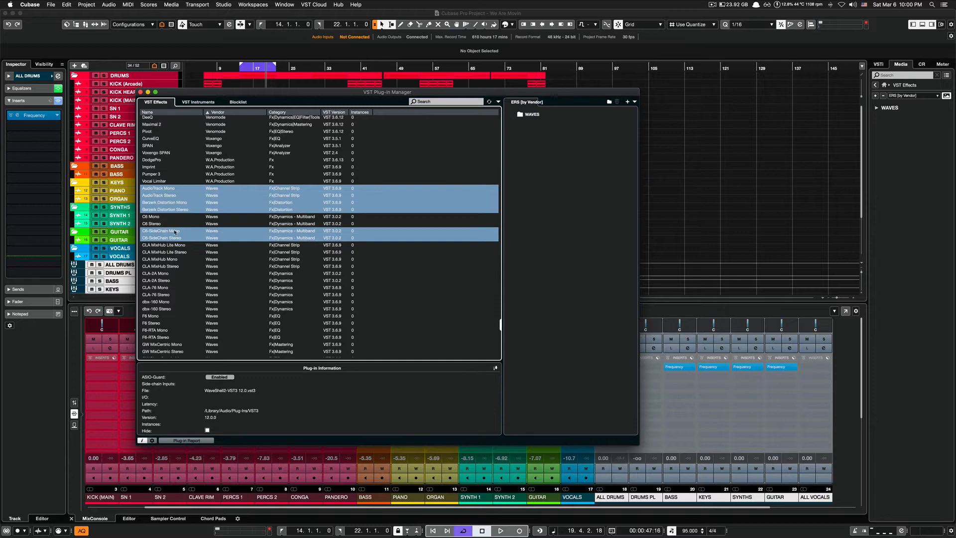
{"action": "scroll", "scroll_direction": "down", "scroll_amount": 3}
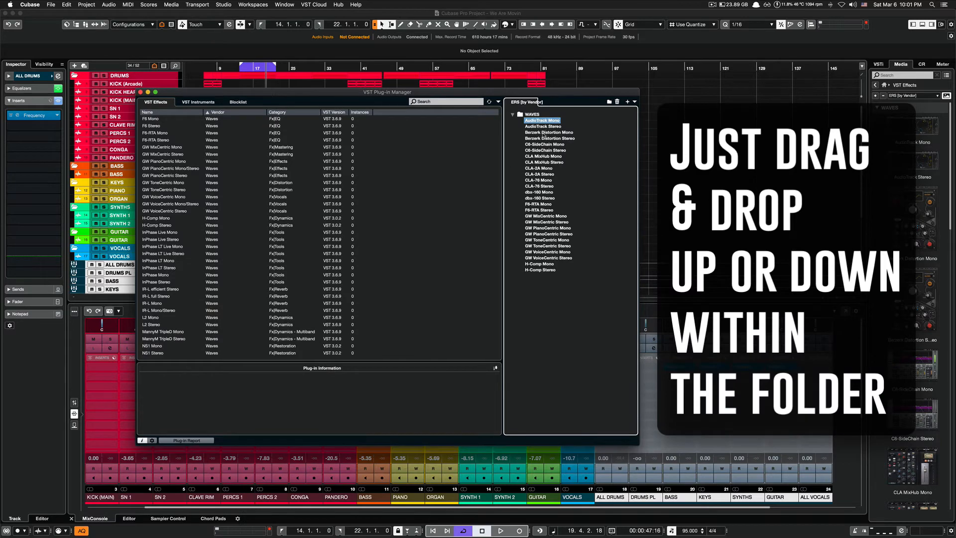
{"action": "left_click", "coordinate": [544, 162]}
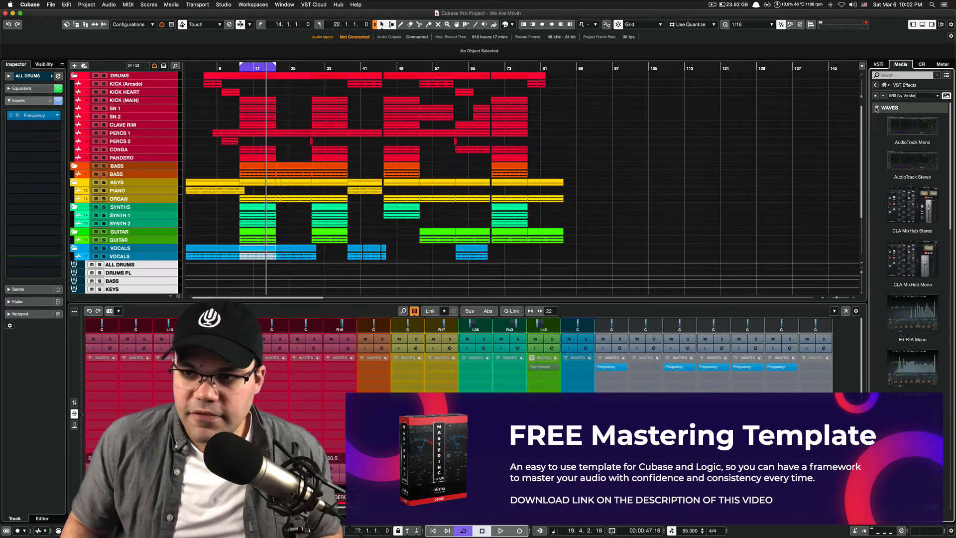
Reopen the Plug-in Manager and add an EQ folder of equaliser plug-ins to ERS [by Category]
{"action": "left_click", "coordinate": [223, 4]}
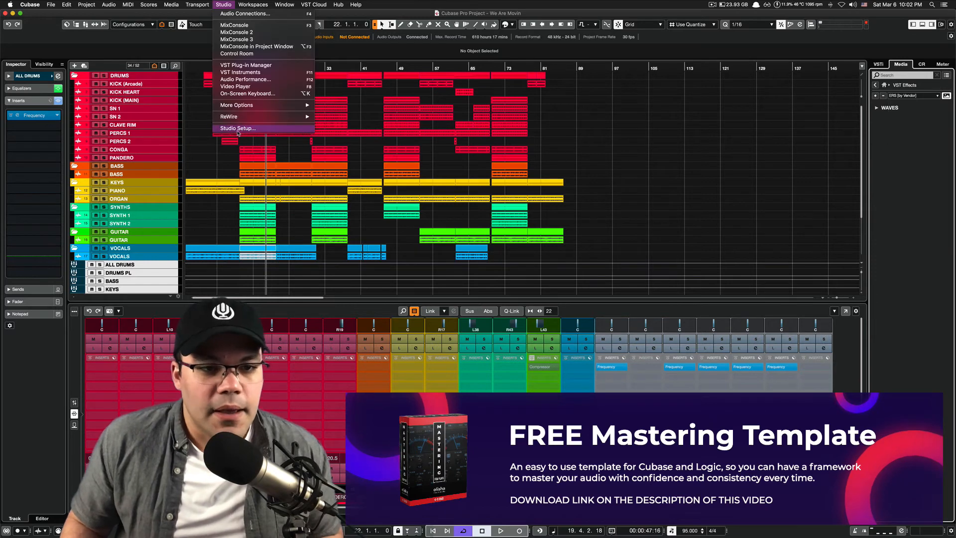
{"action": "left_click", "coordinate": [245, 65]}
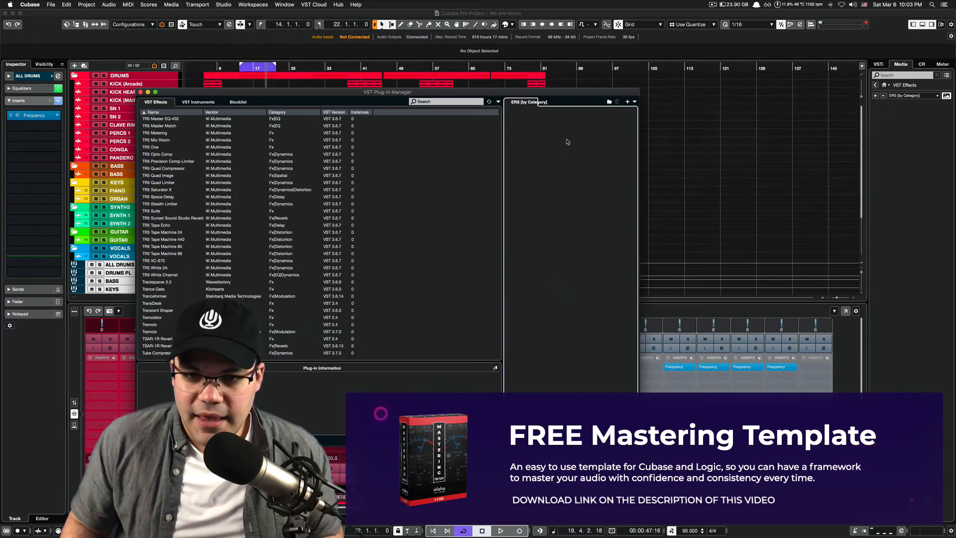
{"action": "left_click", "coordinate": [626, 101]}
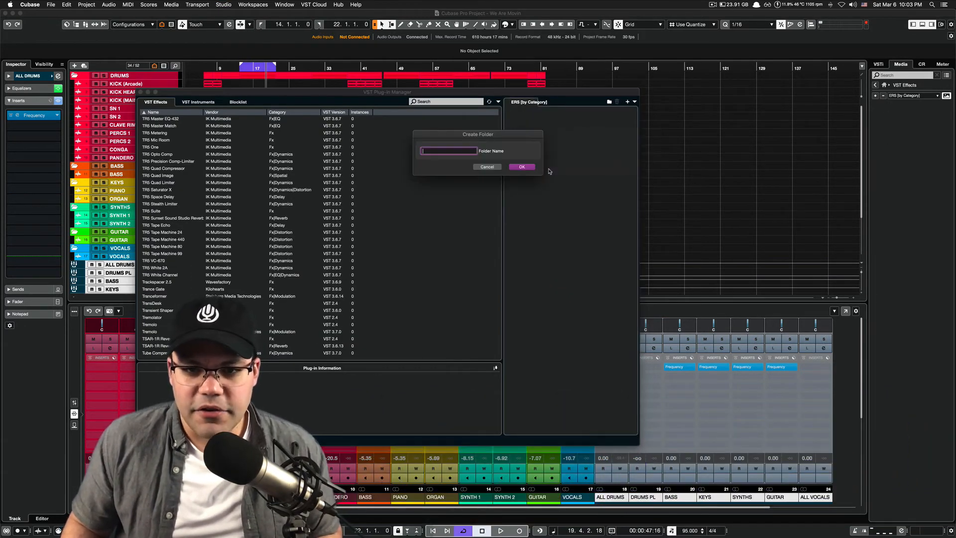
{"action": "type", "text": "EQ"}
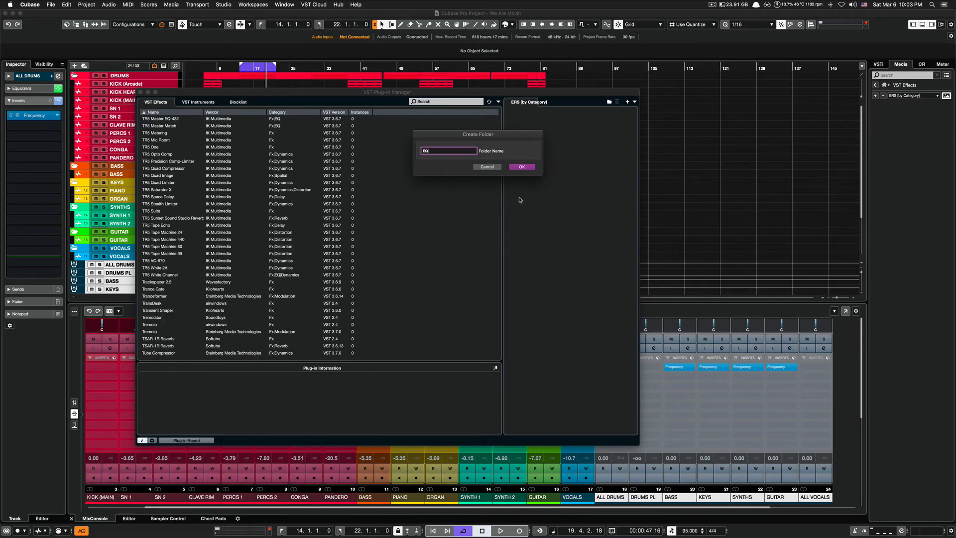
{"action": "left_click", "coordinate": [521, 166]}
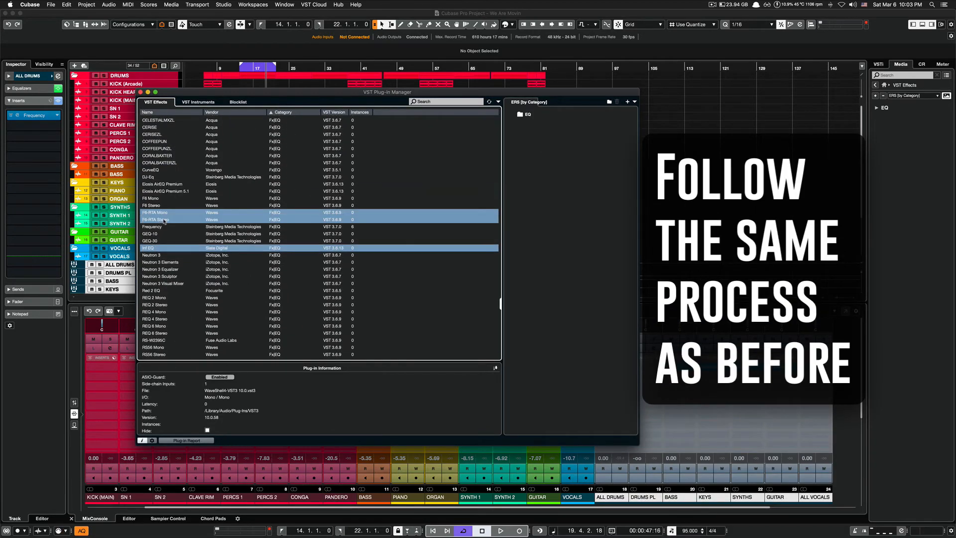
{"action": "scroll", "scroll_direction": "down", "scroll_amount": 3}
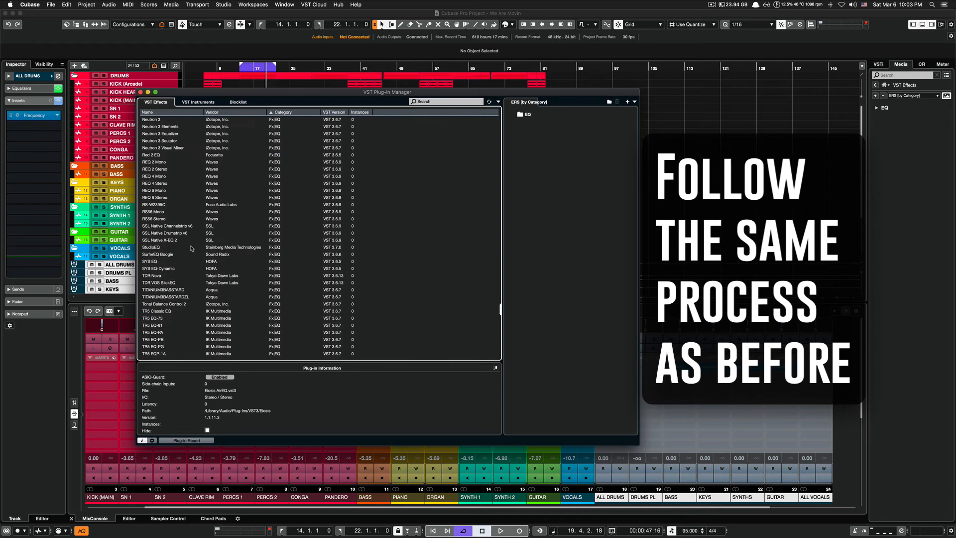
{"action": "scroll", "scroll_direction": "down", "scroll_amount": 3}
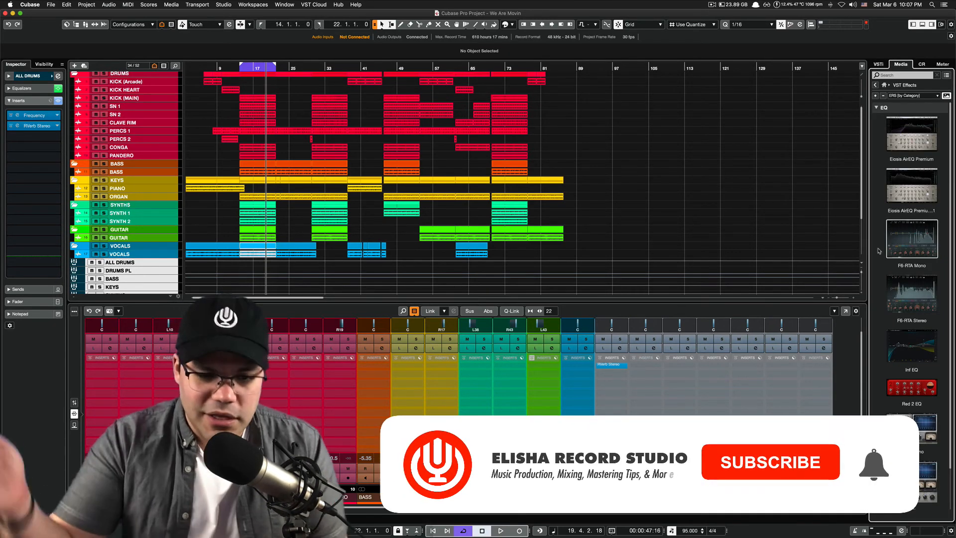
Close the Plug-in Manager to view the EQ folder's plug-ins, including AirEQ and Red 2 EQ
{"action": "left_click", "coordinate": [770, 461]}
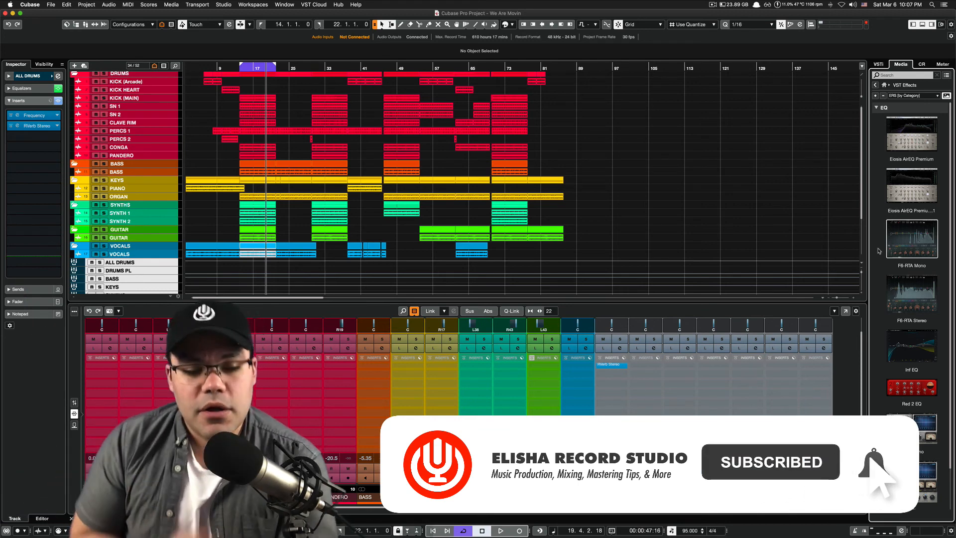